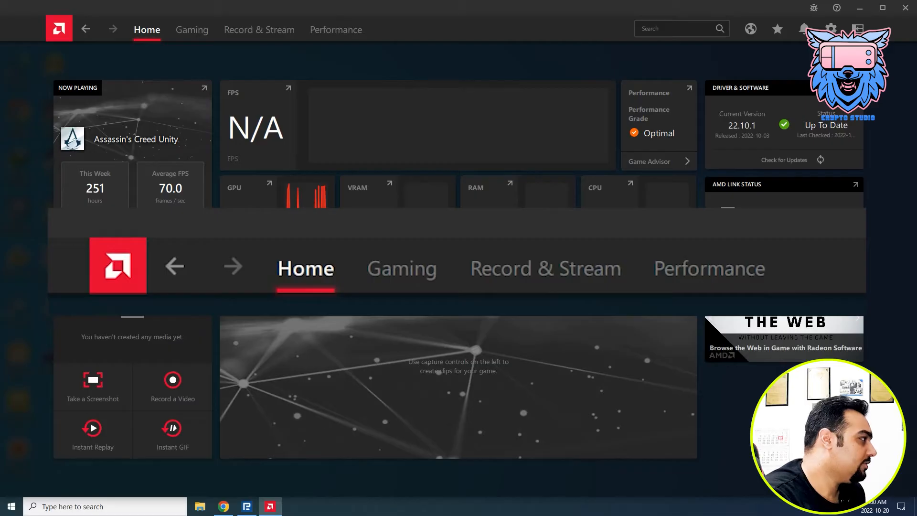
Step: Show the Performance Metrics page with live FPS, GPU, VRAM, CPU and RAM readings
click(335, 29)
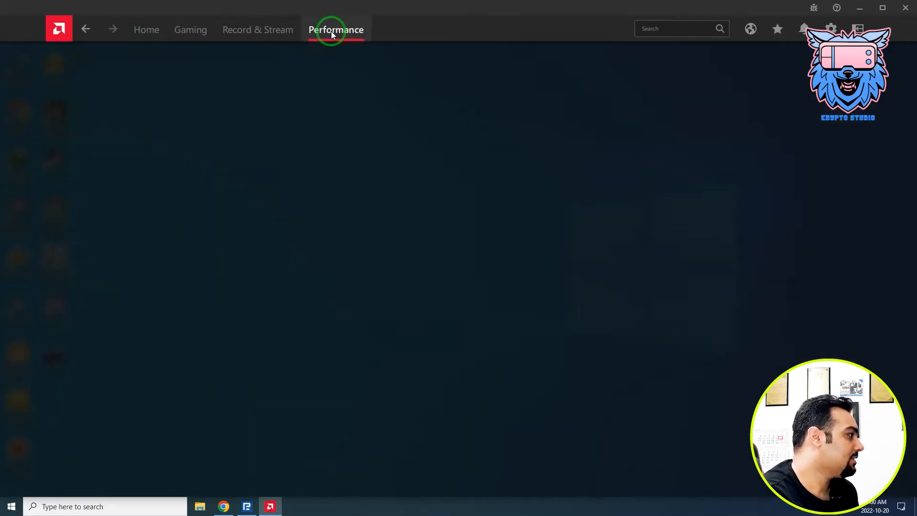
click(336, 29)
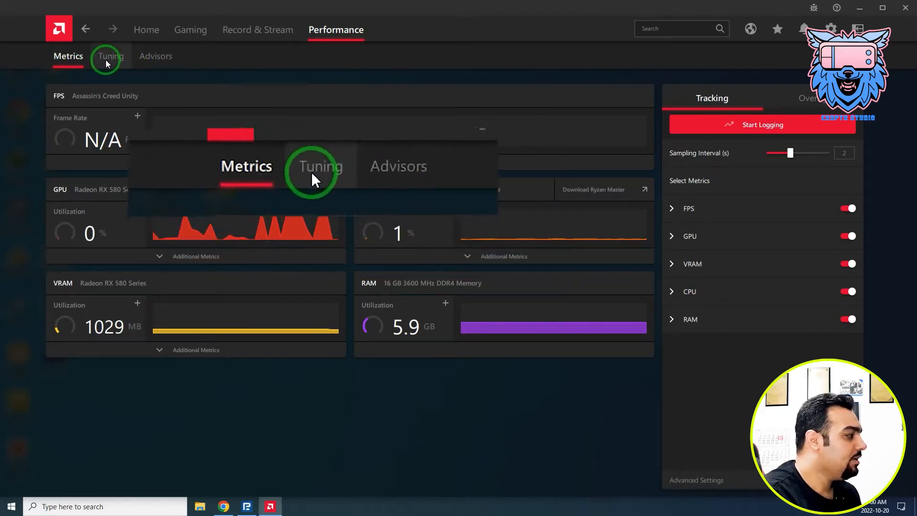
Step: Show the RX 580 GPU Tuning advanced control with State0–State7 frequency bars, State7 at 1265 MHz
click(109, 55)
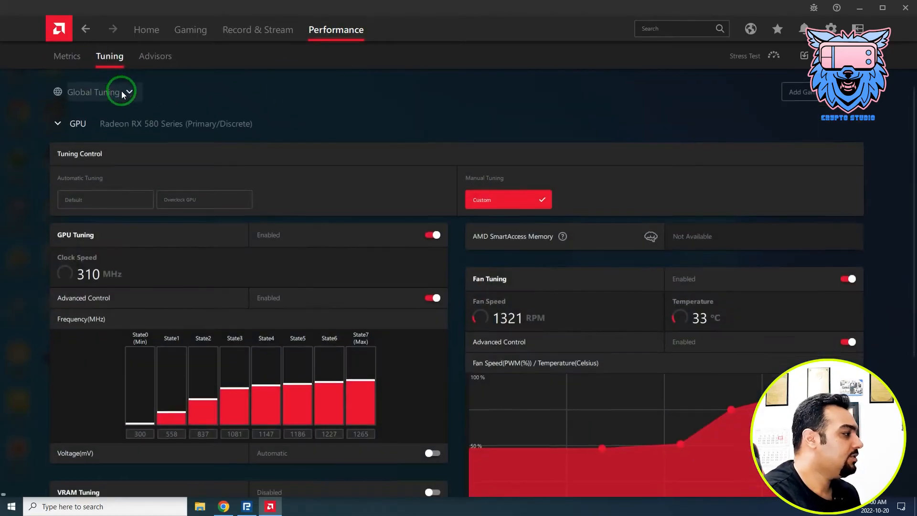
scroll(down, 3)
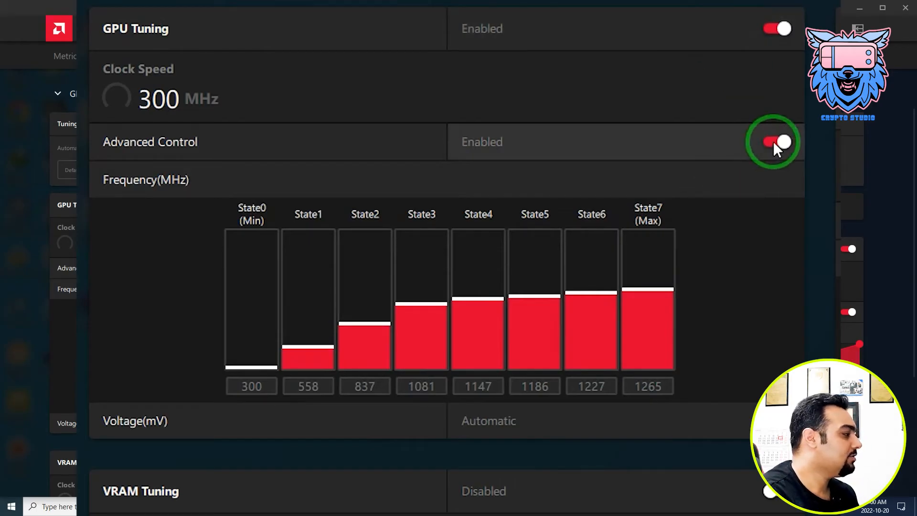
click(777, 141)
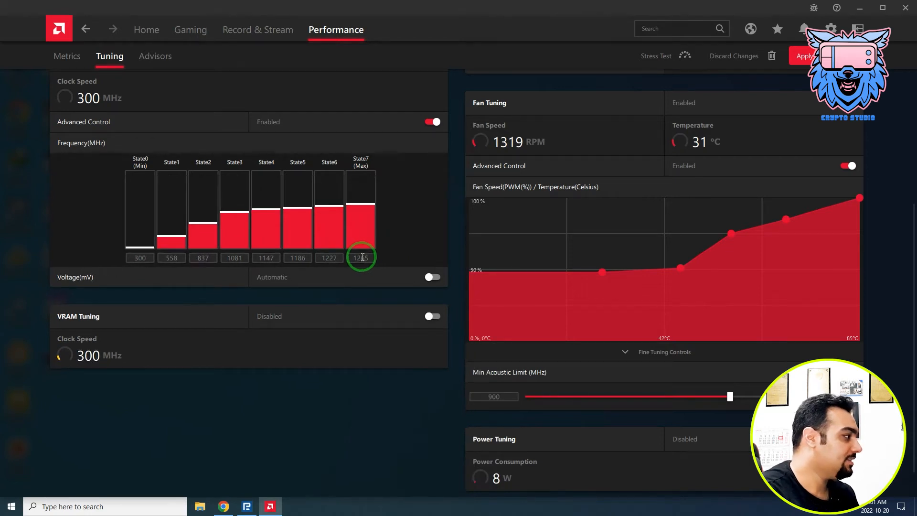
click(431, 121)
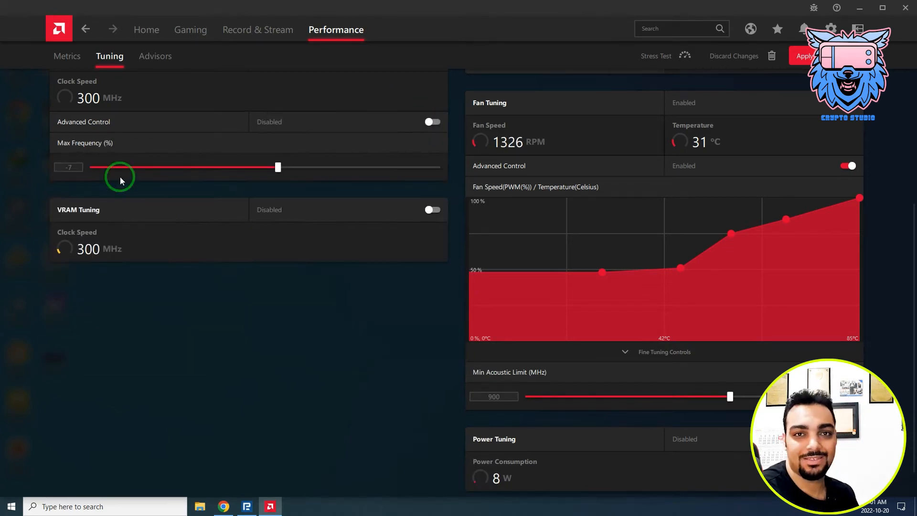
click(69, 168)
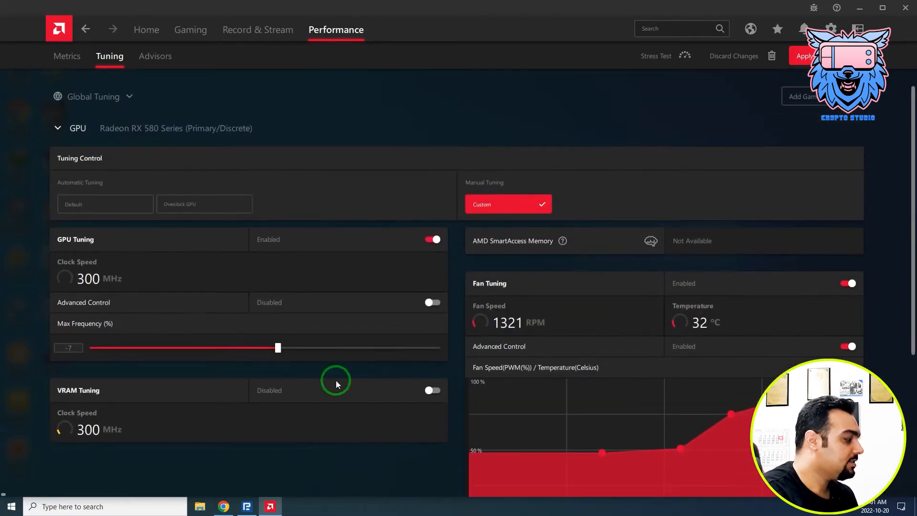
click(432, 303)
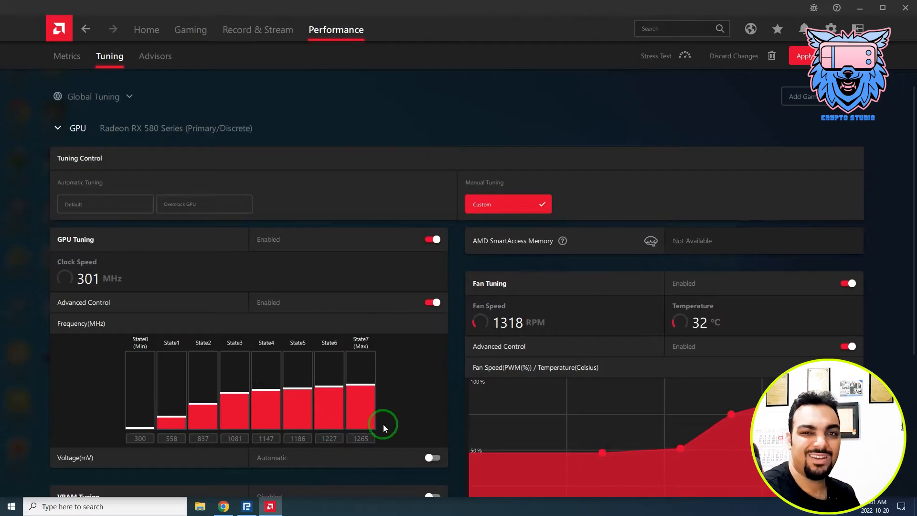
scroll(down, 3)
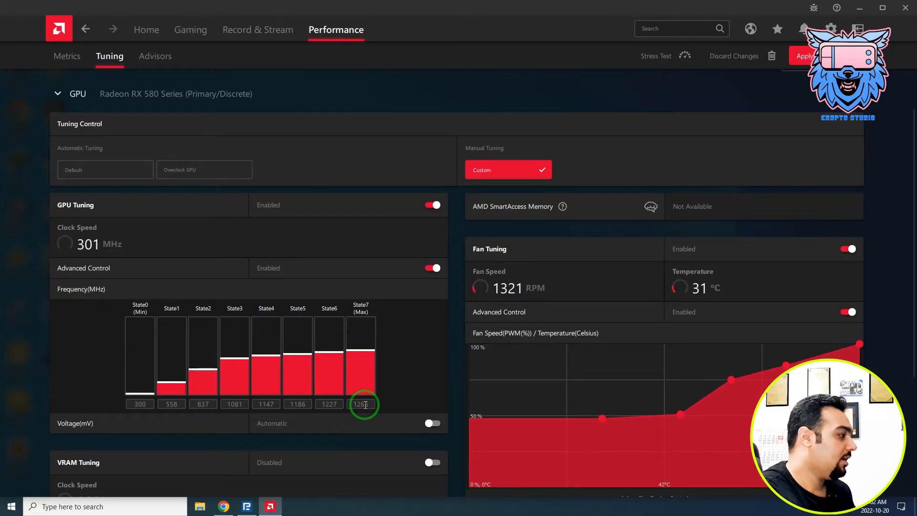
click(431, 267)
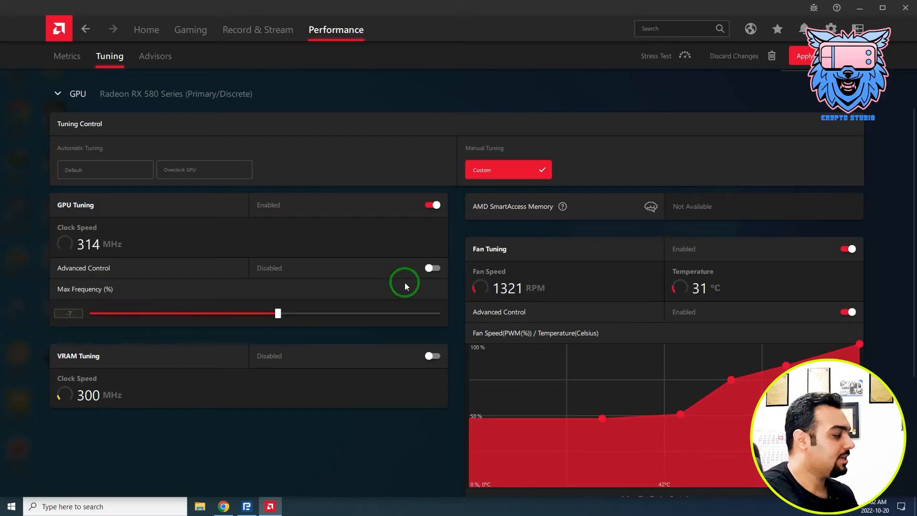
click(431, 267)
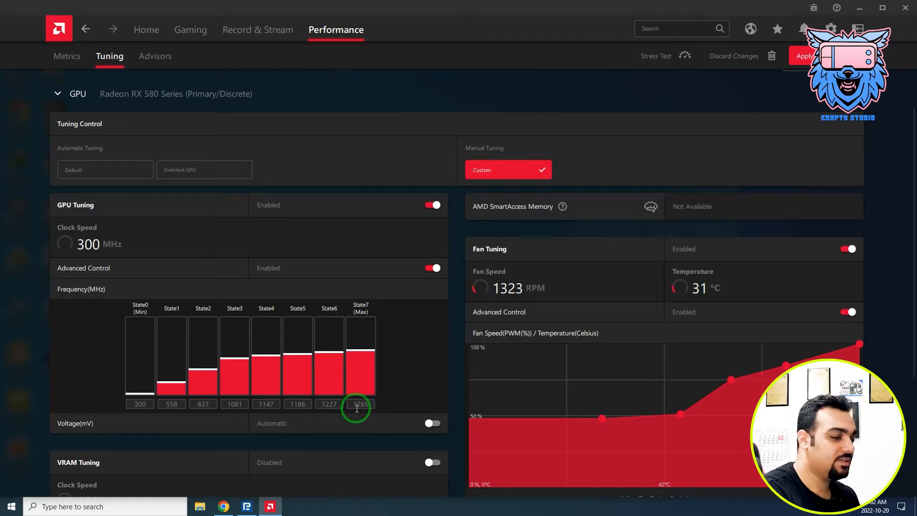
mouse_move(343, 443)
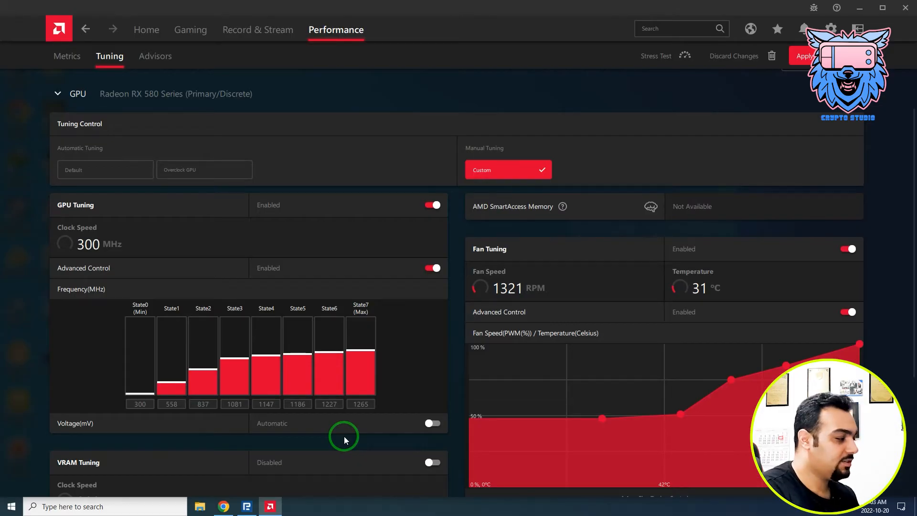
mouse_move(380, 414)
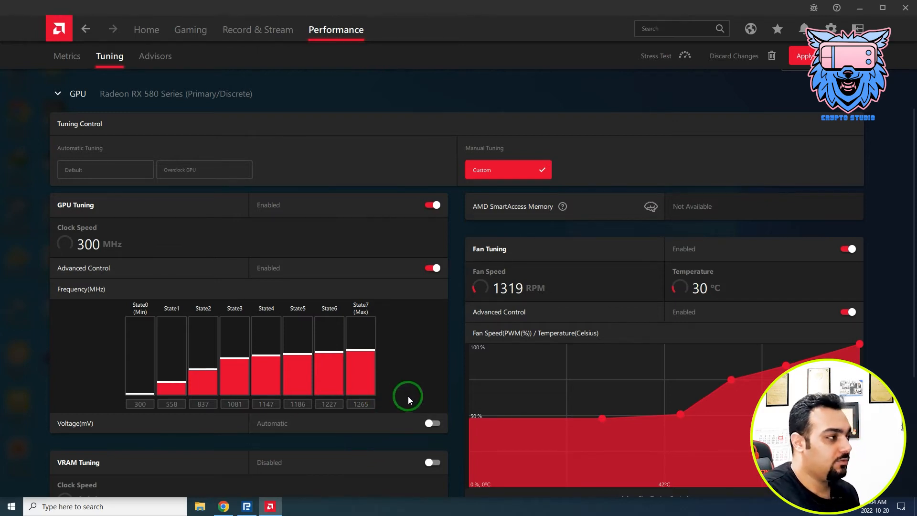
scroll(down, 3)
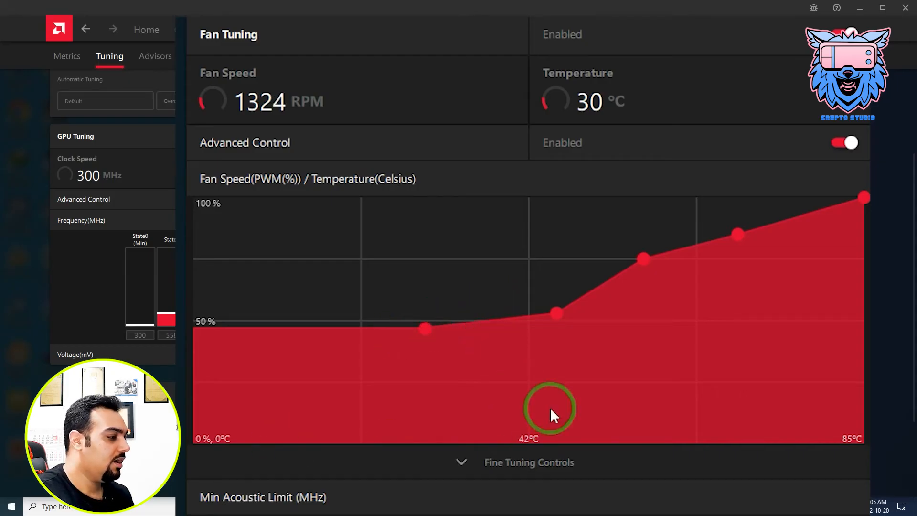
mouse_move(380, 385)
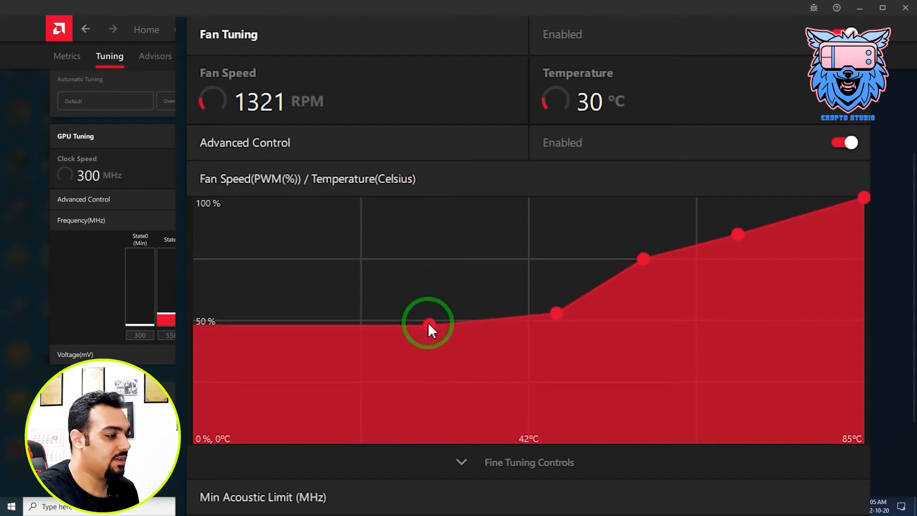
drag(428, 324, 416, 336)
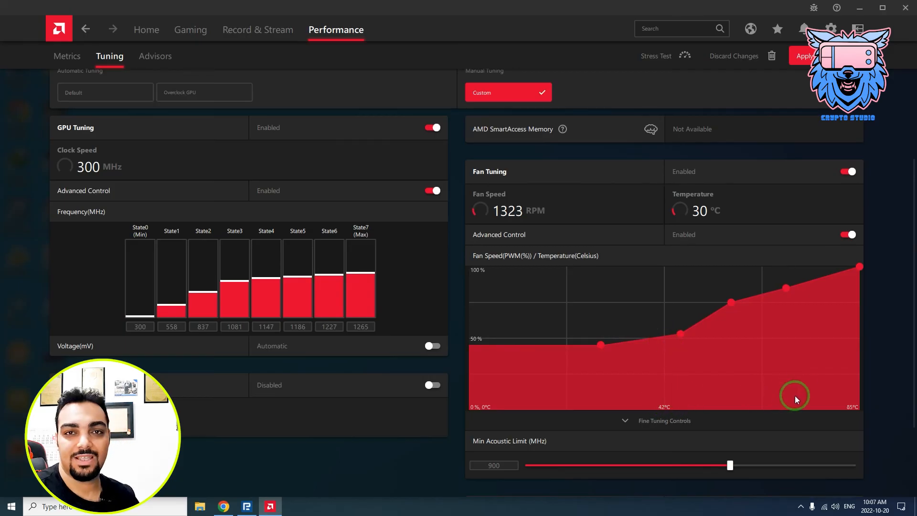
mouse_move(782, 322)
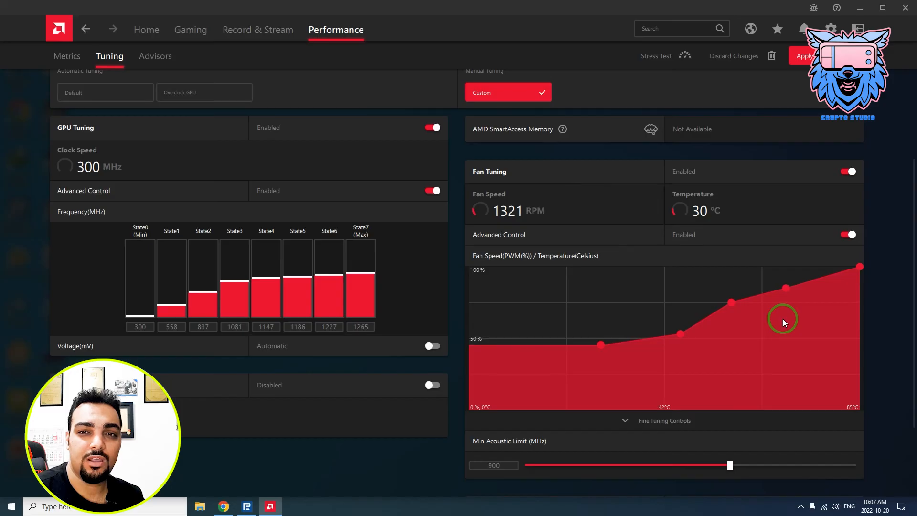